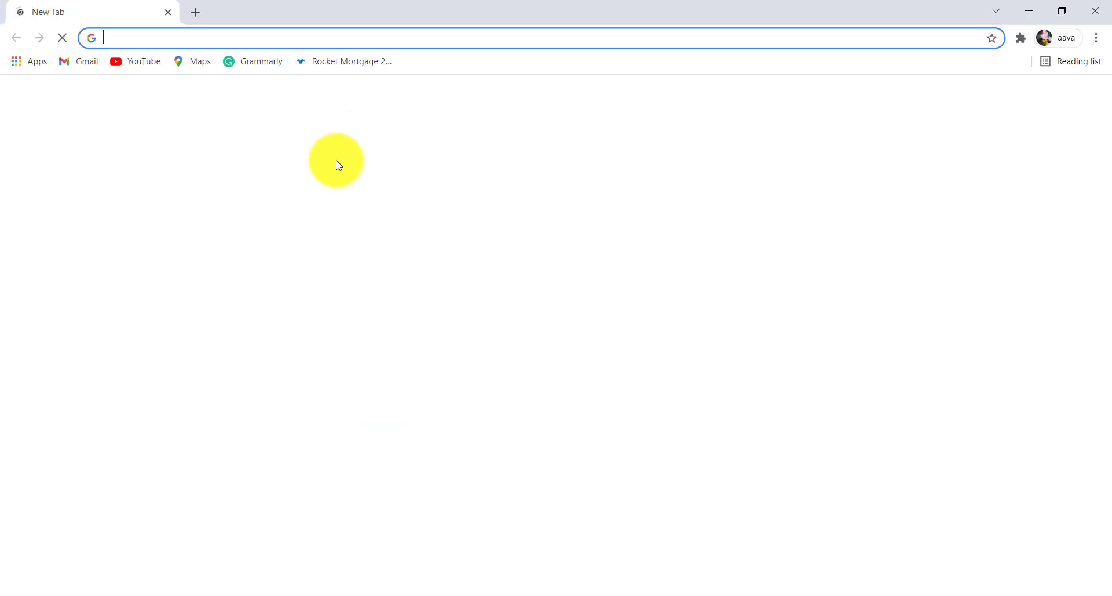
left_click(284, 37)
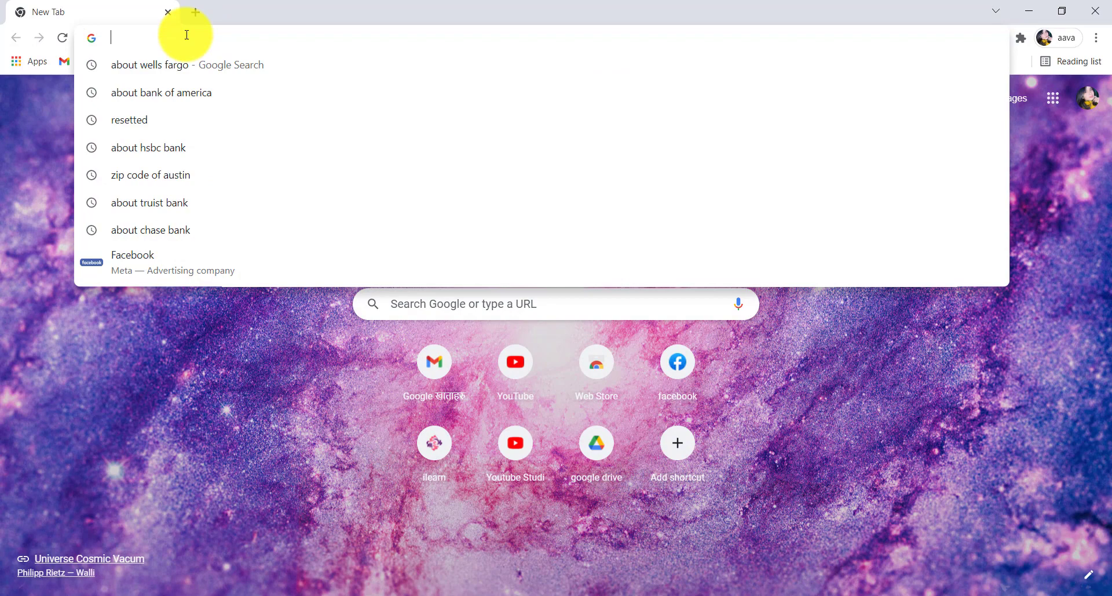
type("www.rbs.co.uk")
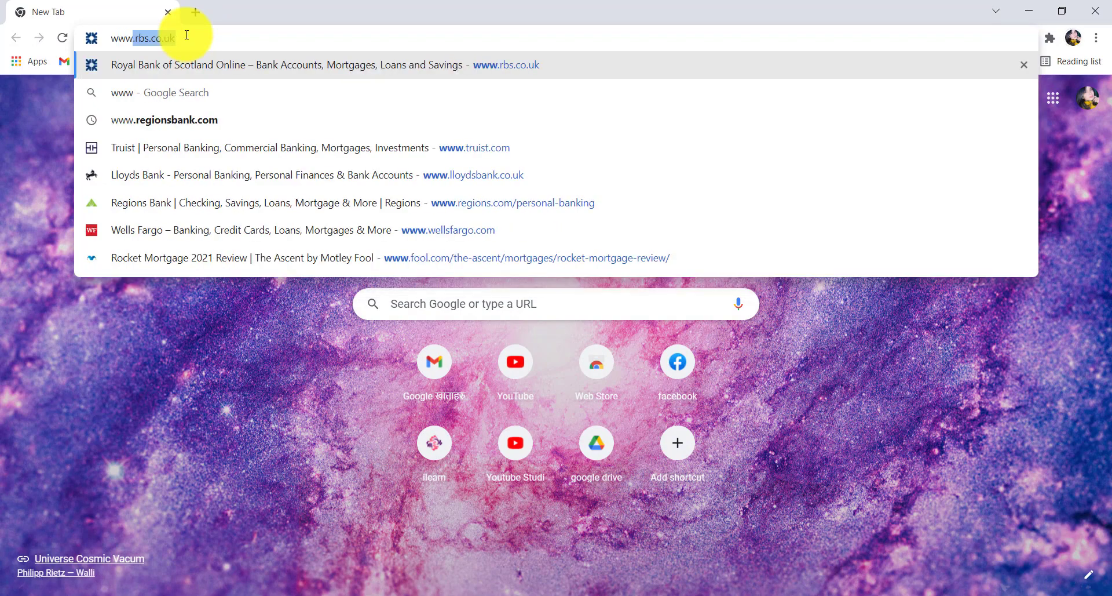
type("www.tdbank.com/aboutus/about_us.html")
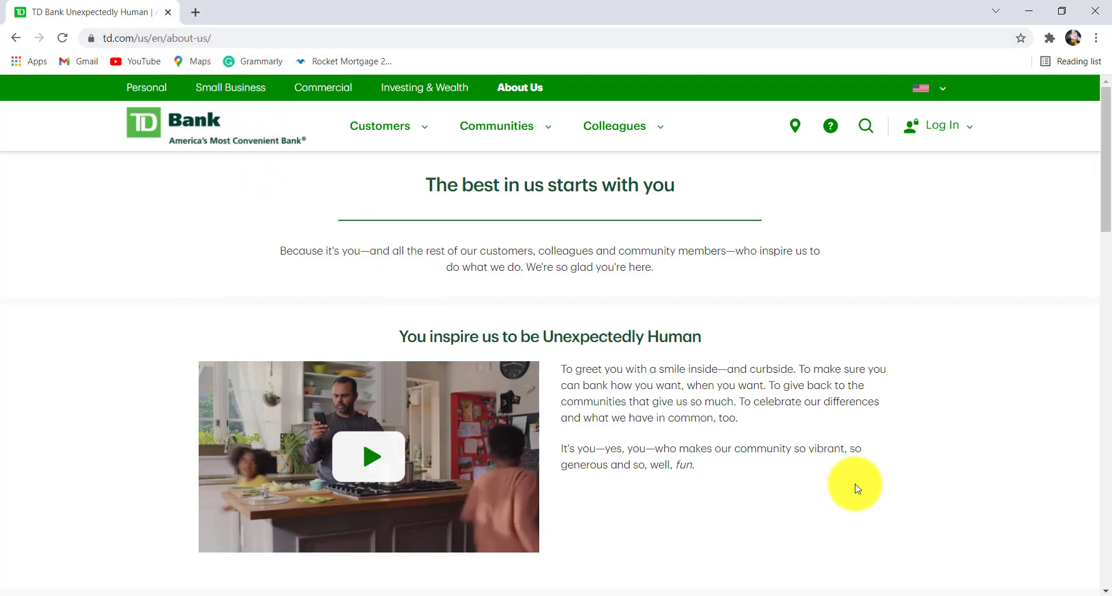
Choose Online Banking from the header's Log In dropdown to reach the login page.
left_click(943, 125)
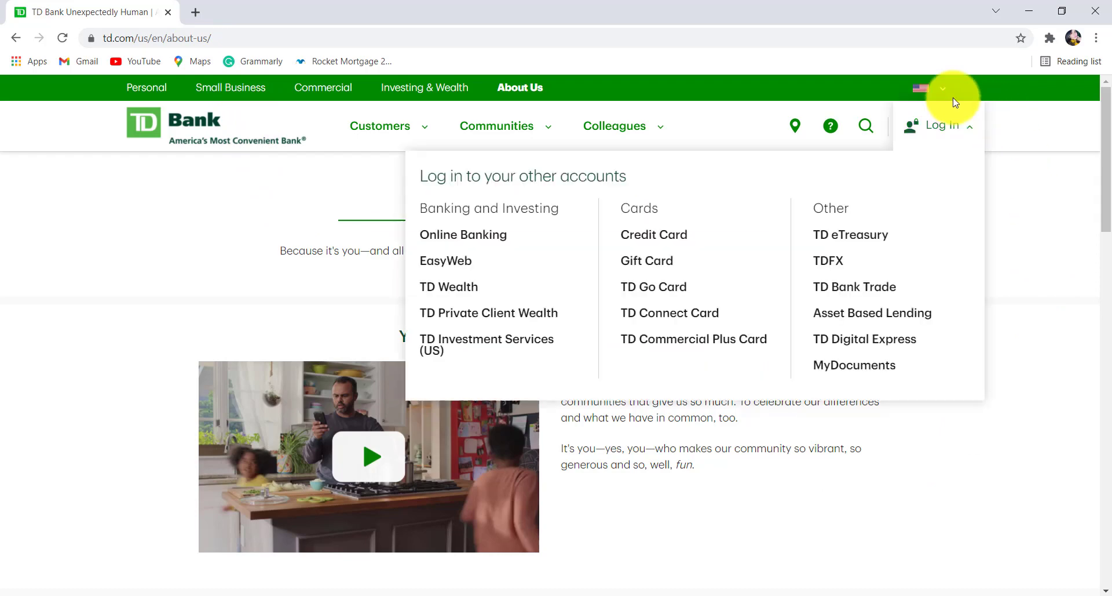
mouse_move(479, 234)
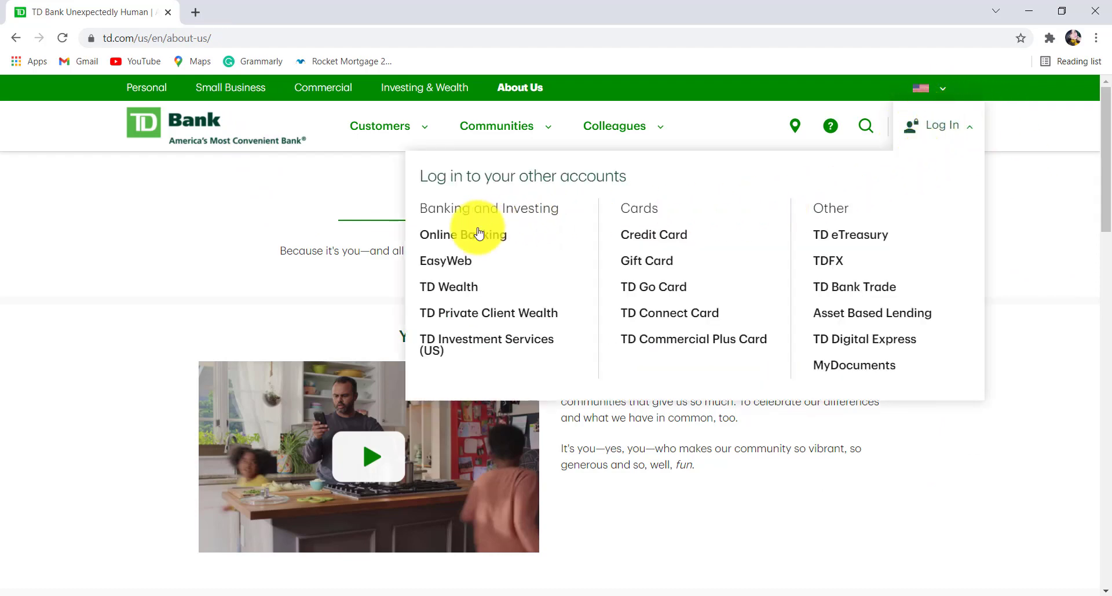
left_click(462, 235)
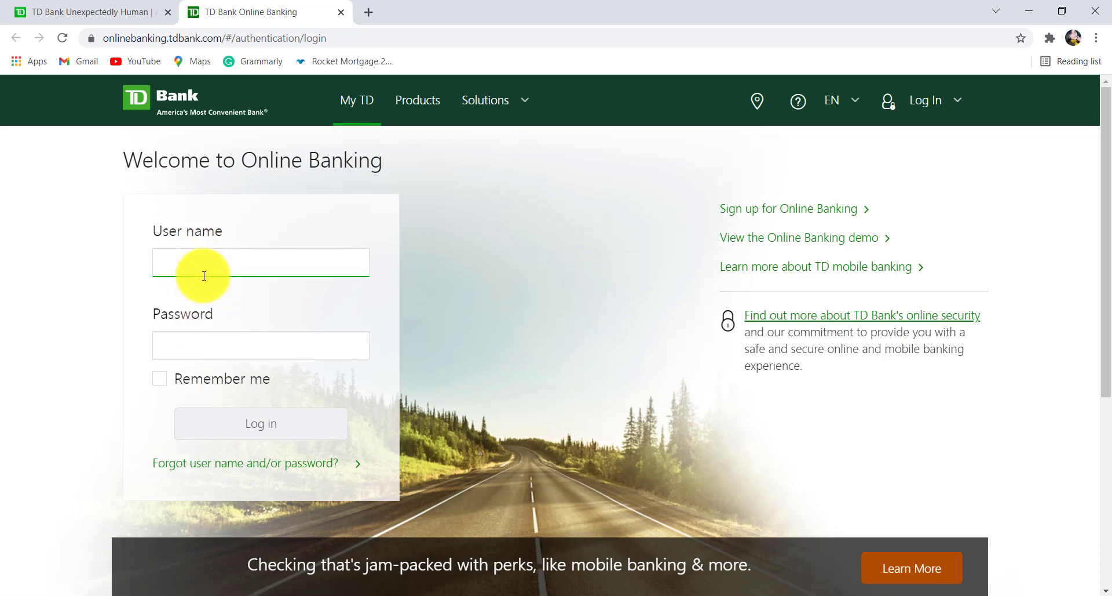
left_click(261, 345)
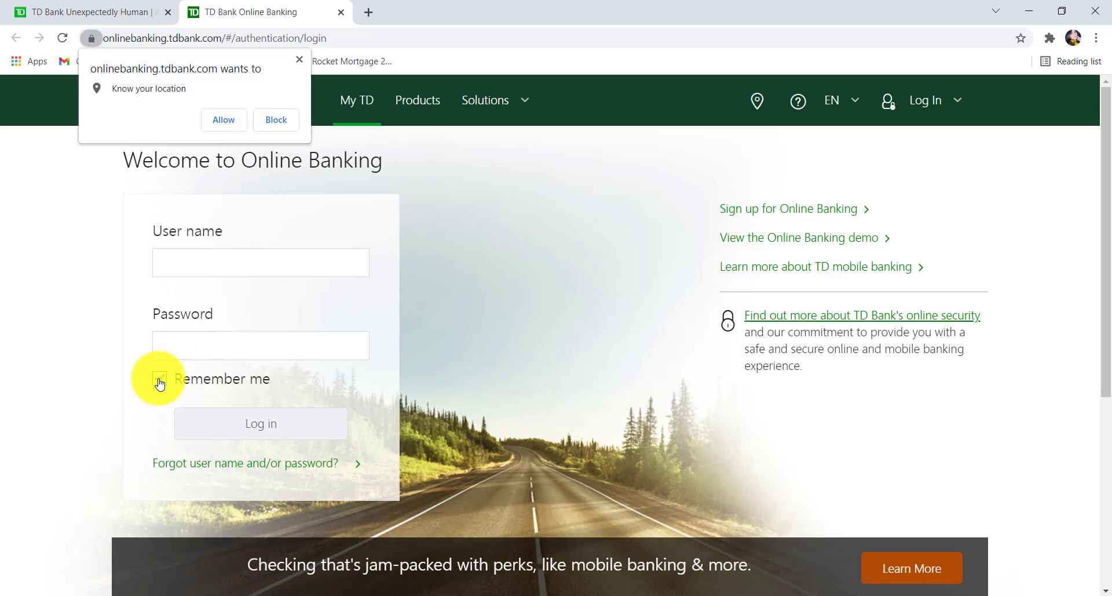
left_click(160, 379)
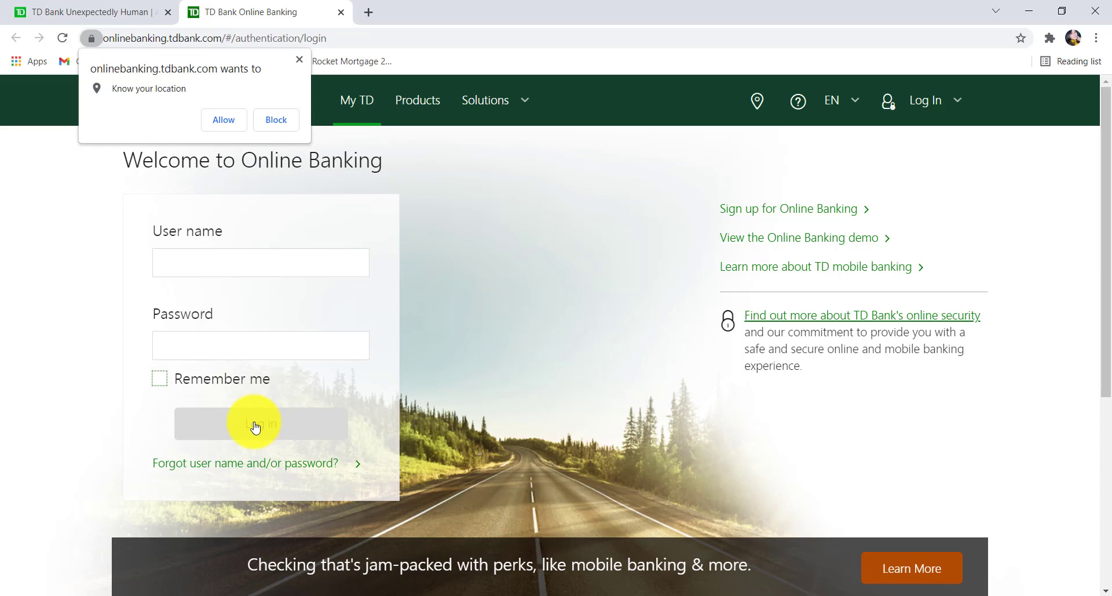
mouse_move(357, 77)
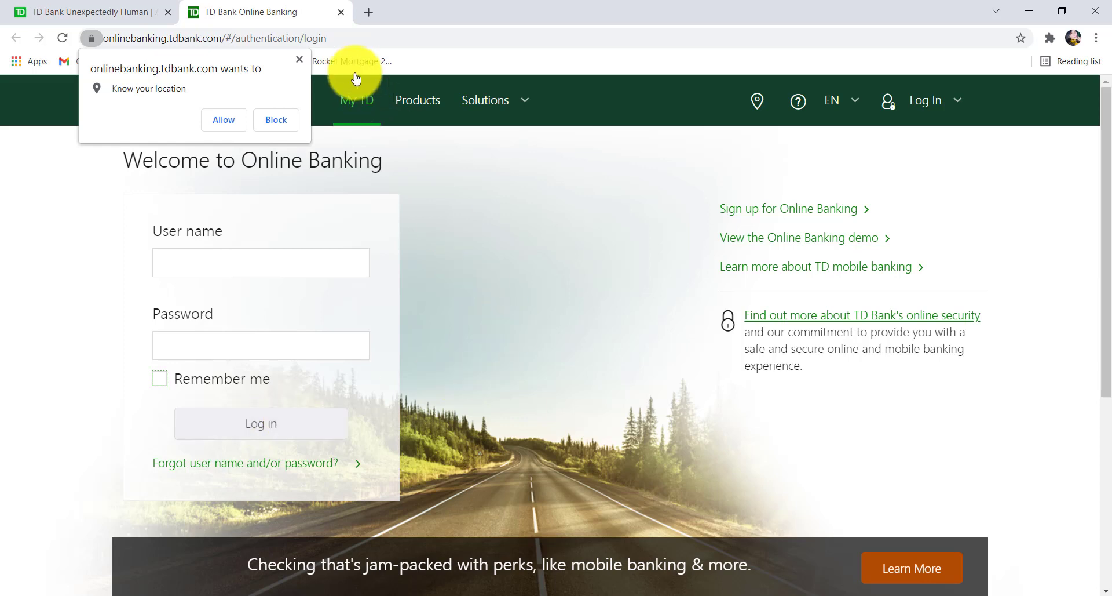